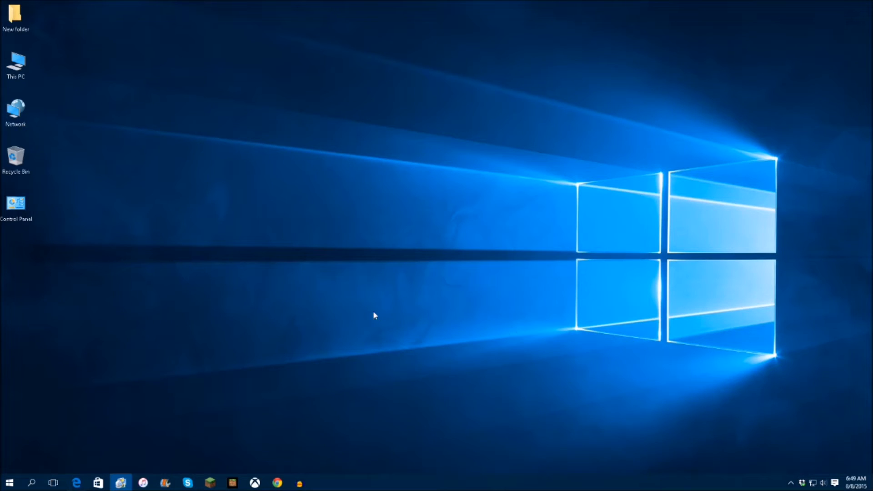
{"action": "mouse_move", "coordinate": [467, 284]}
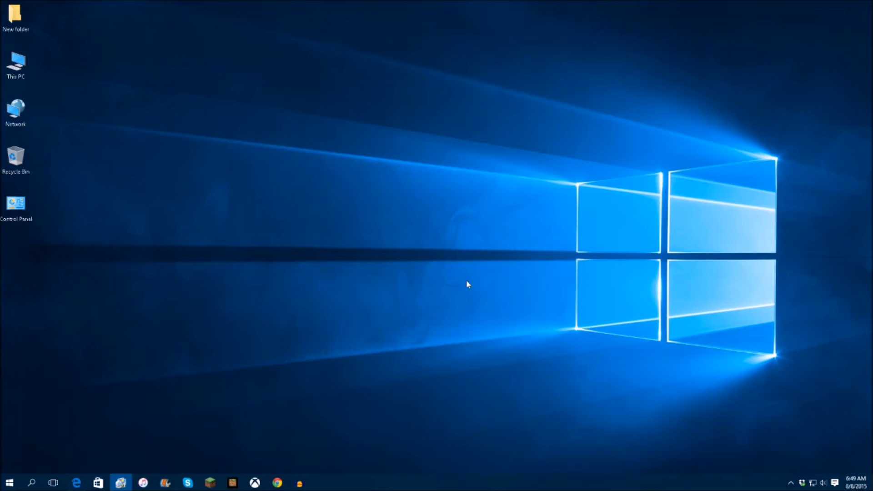
{"action": "mouse_move", "coordinate": [283, 319]}
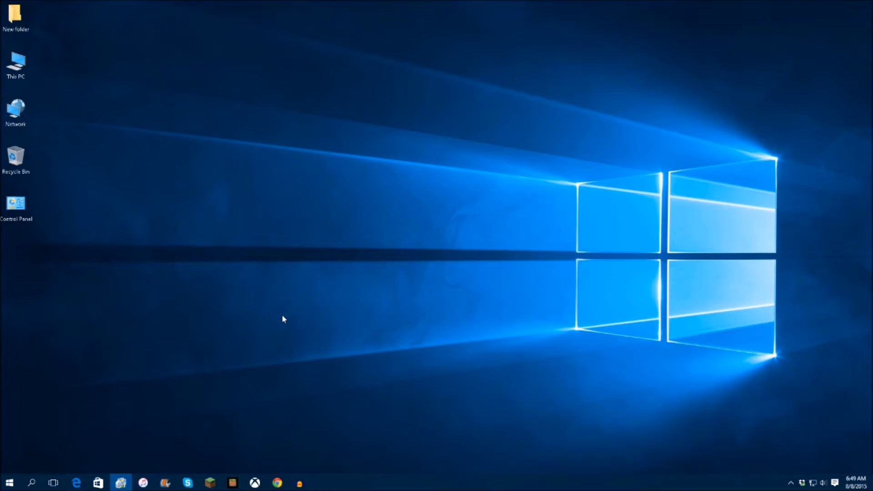
{"action": "mouse_move", "coordinate": [171, 251]}
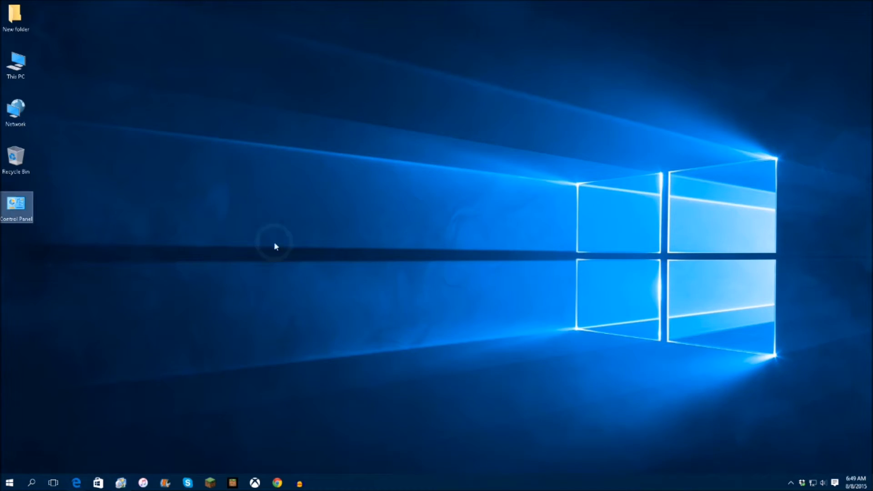
Reach the Programs and Features list of installed programs via Control Panel.
{"action": "double_click", "coordinate": [16, 205]}
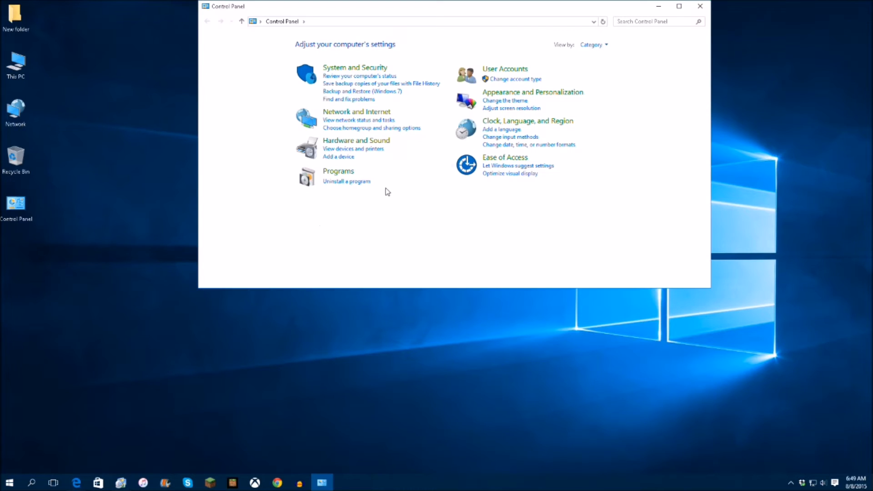
{"action": "left_click", "coordinate": [346, 181]}
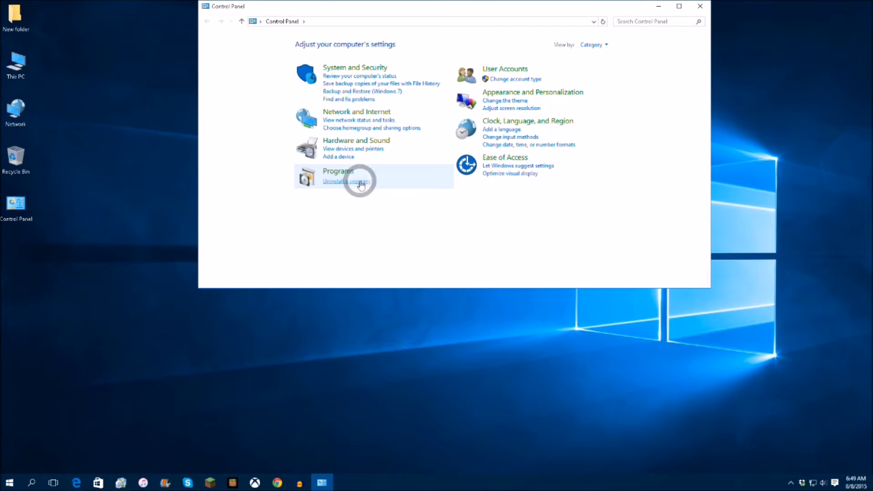
{"action": "left_click", "coordinate": [346, 181]}
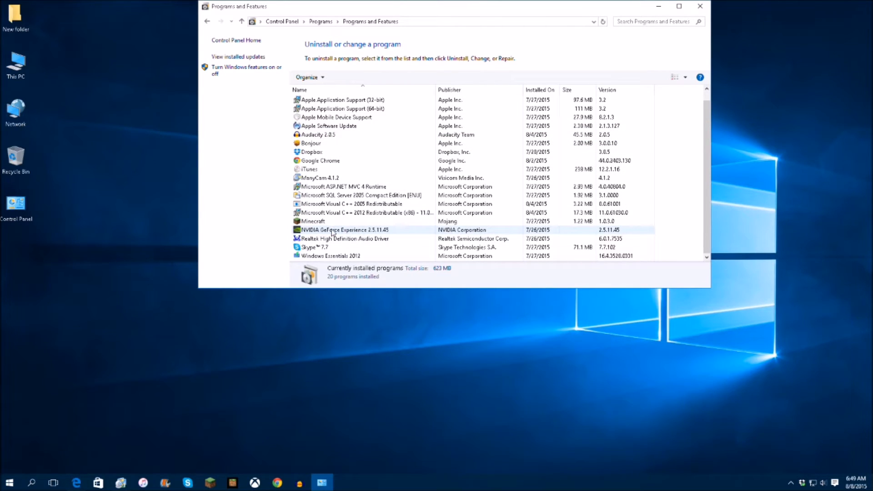
Select NVIDIA GeForce Experience 2.5.11.45 and view its Uninstall/Change option without removing it.
{"action": "left_click", "coordinate": [345, 229]}
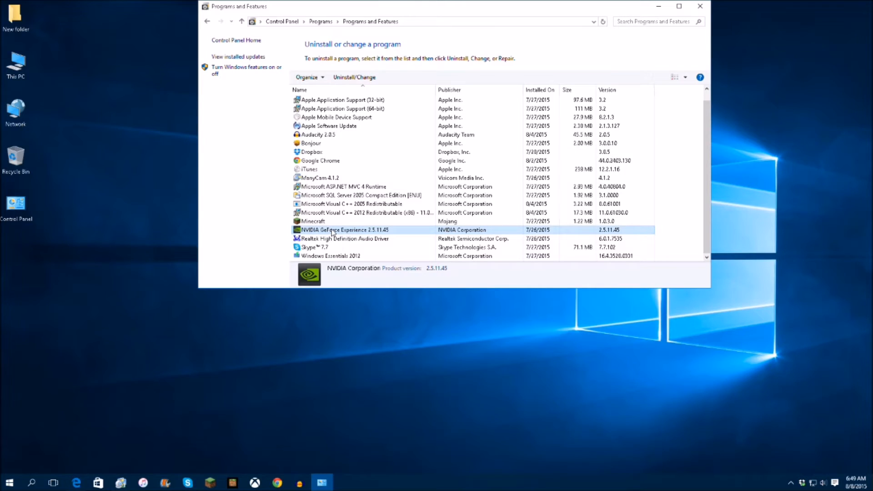
{"action": "right_click", "coordinate": [331, 230]}
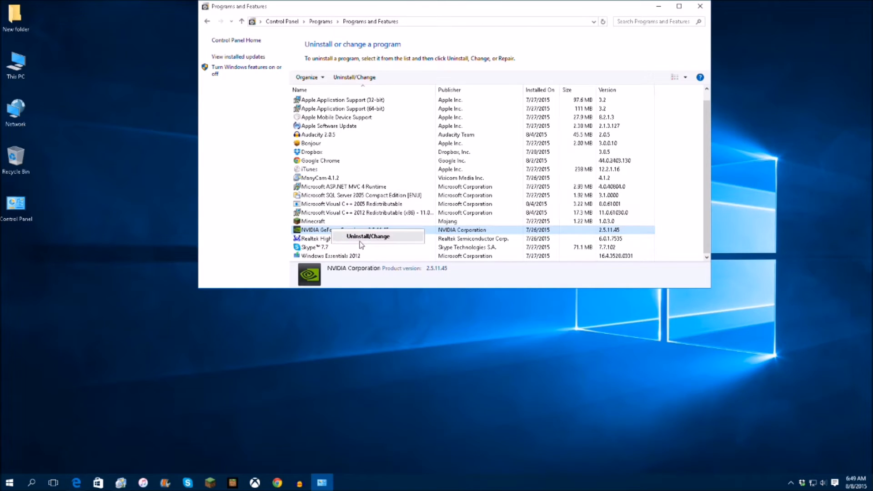
{"action": "left_click", "coordinate": [312, 221]}
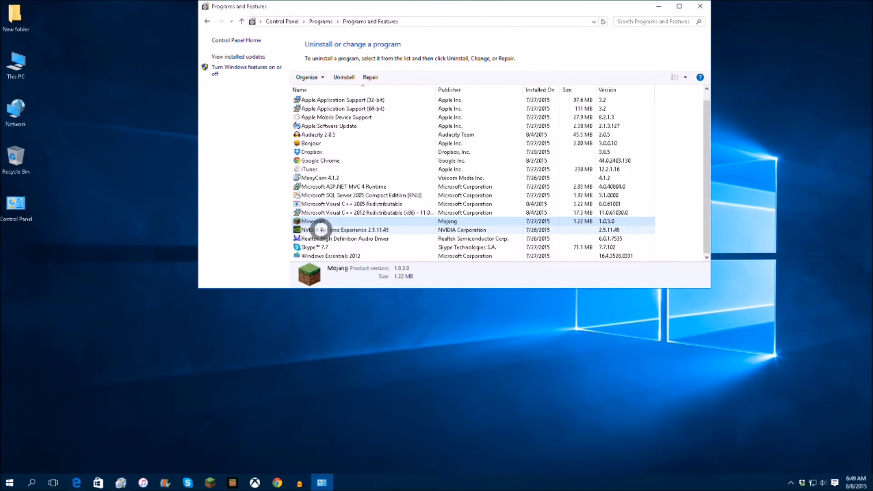
{"action": "left_click", "coordinate": [346, 230]}
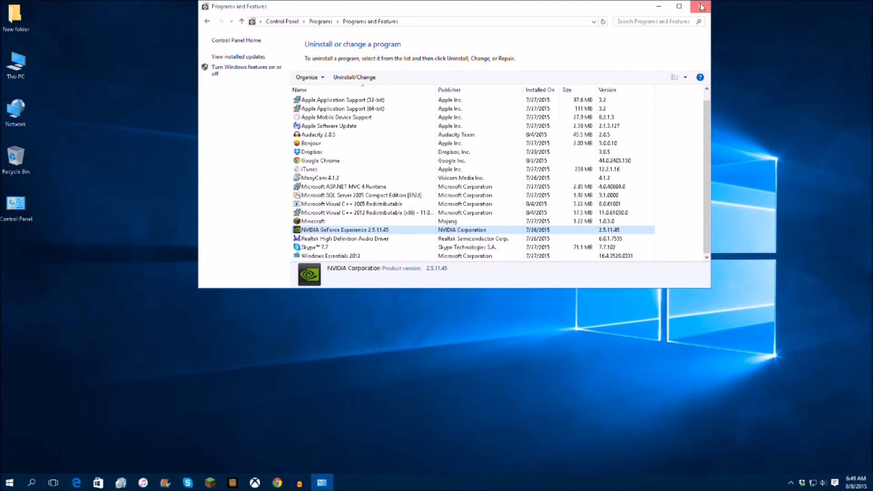
Close the Programs and Features window to return to the geforce.com/drivers page in Edge.
{"action": "left_click", "coordinate": [701, 6]}
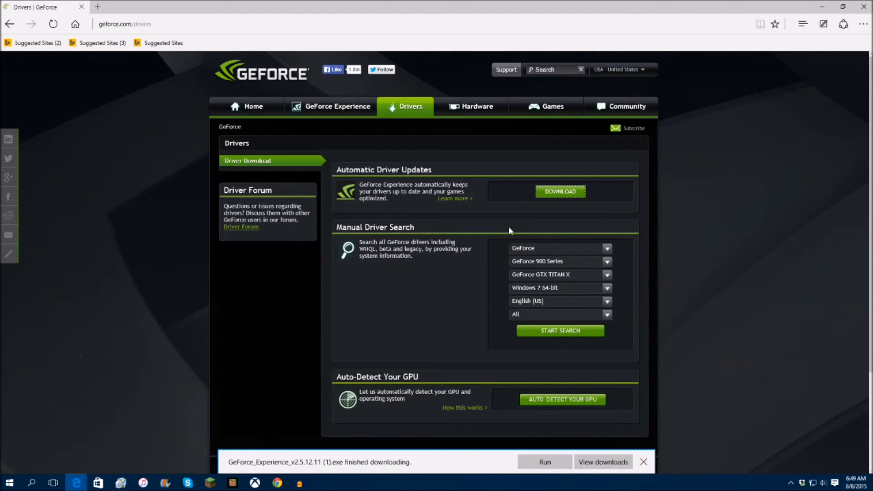
{"action": "mouse_move", "coordinate": [436, 94]}
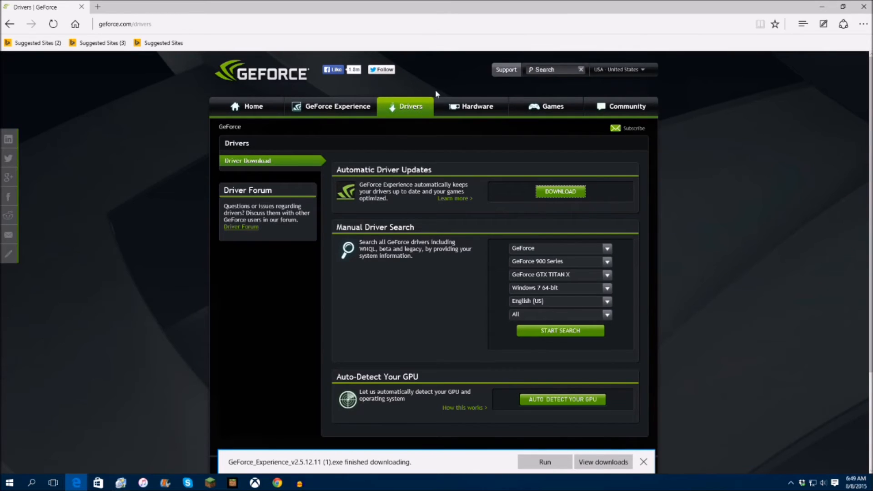
{"action": "mouse_move", "coordinate": [378, 106]}
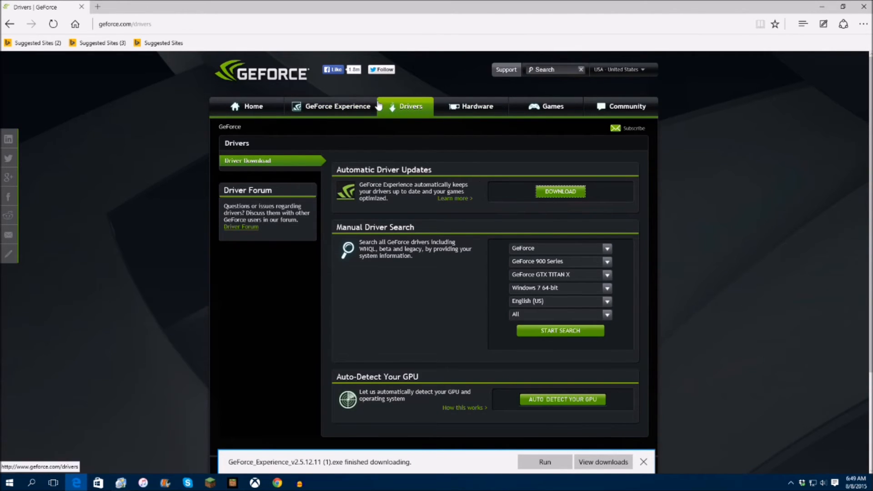
{"action": "mouse_move", "coordinate": [560, 244]}
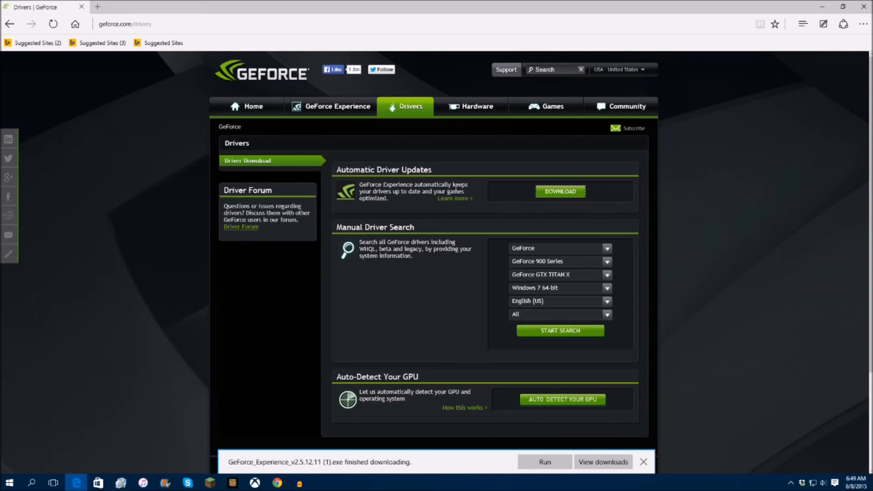
{"action": "mouse_move", "coordinate": [399, 202]}
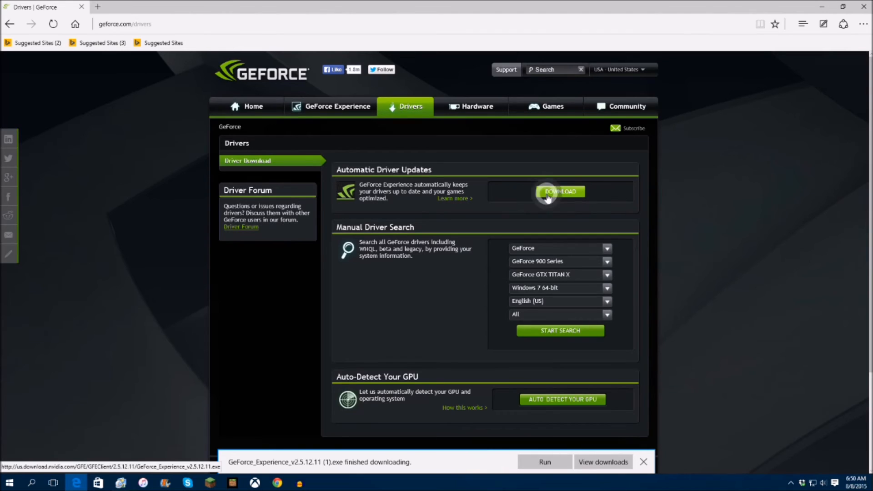
Download the GeForce Experience 2.5.12.11 installer from Automatic Driver Updates and dismiss the download notice.
{"action": "left_click", "coordinate": [559, 192]}
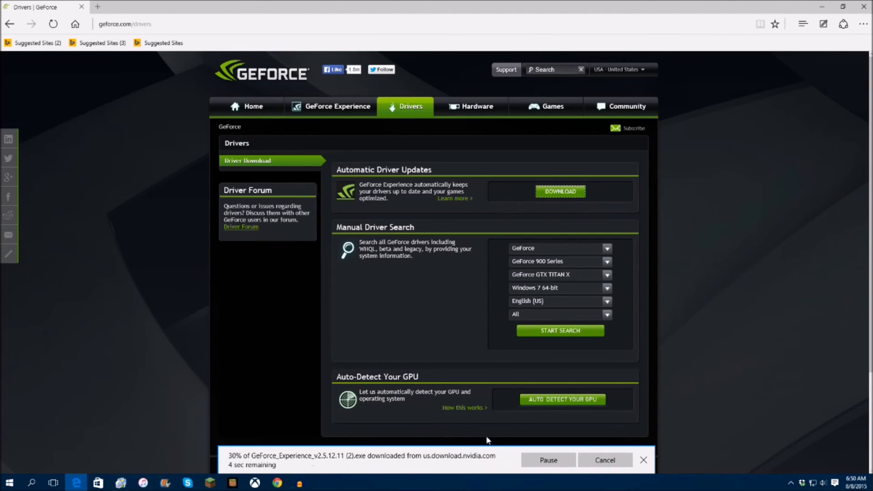
{"action": "mouse_move", "coordinate": [576, 387]}
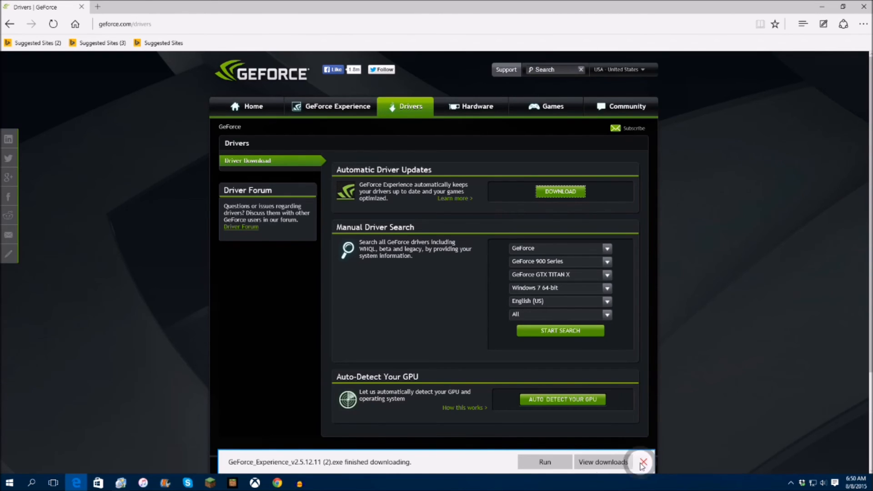
{"action": "left_click", "coordinate": [644, 462]}
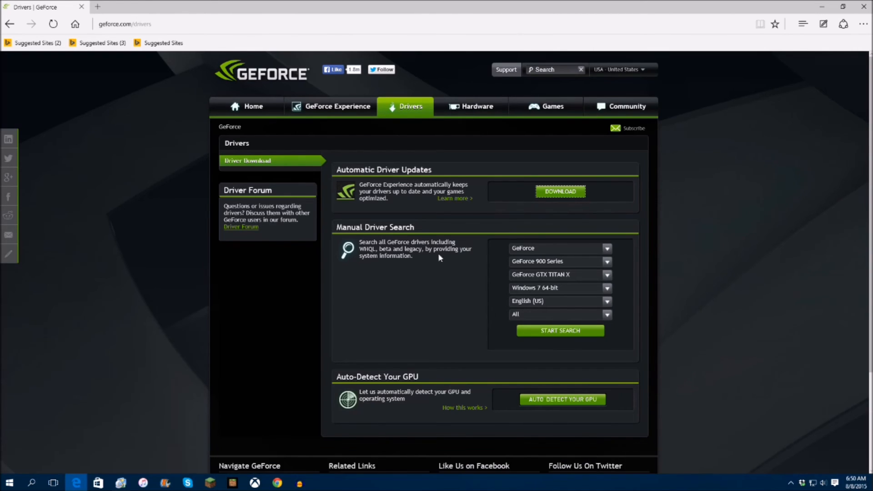
{"action": "right_click", "coordinate": [706, 213]}
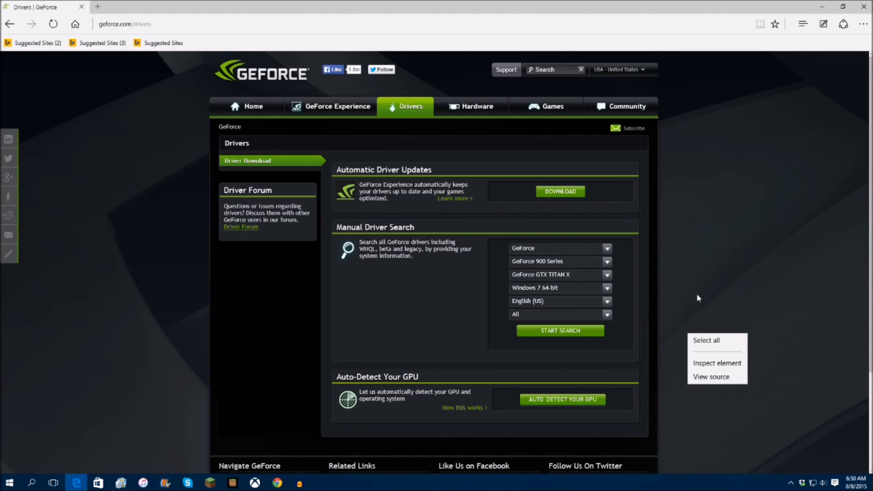
{"action": "left_click", "coordinate": [555, 175]}
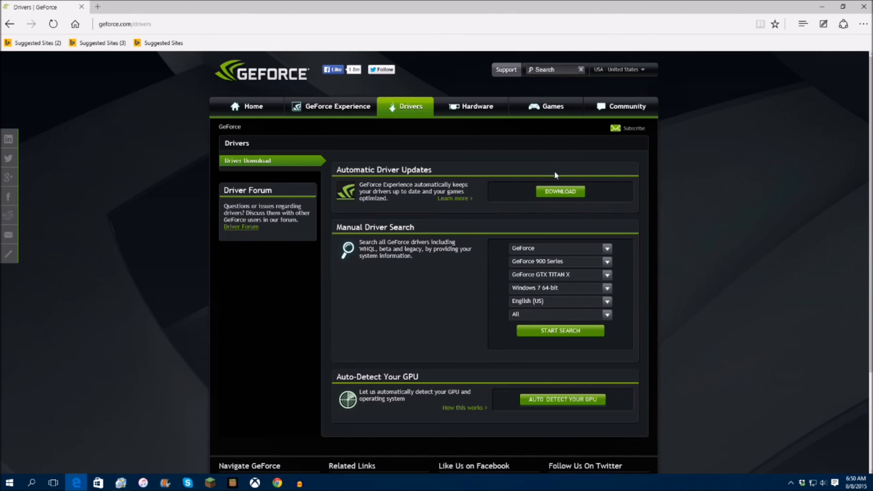
{"action": "mouse_move", "coordinate": [467, 108]}
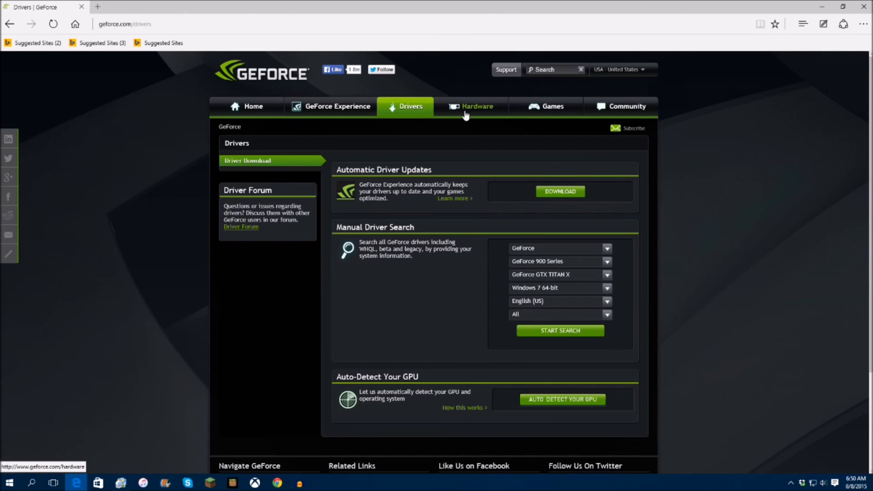
{"action": "mouse_move", "coordinate": [374, 98]}
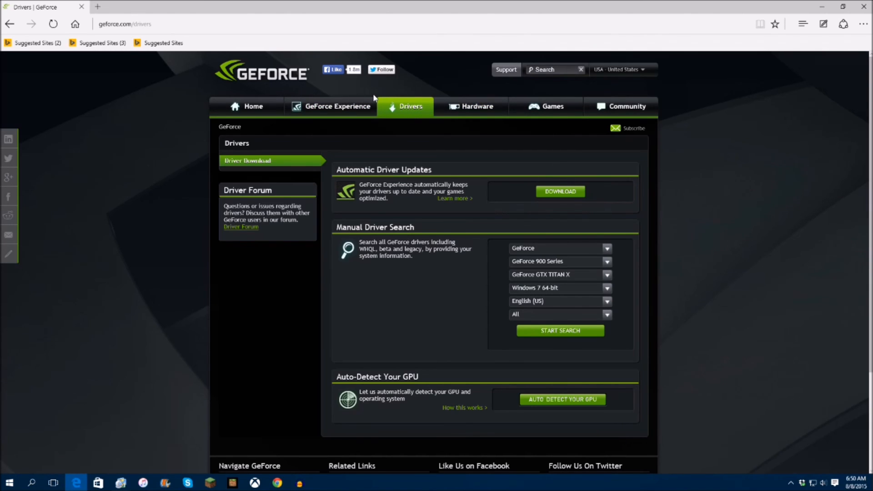